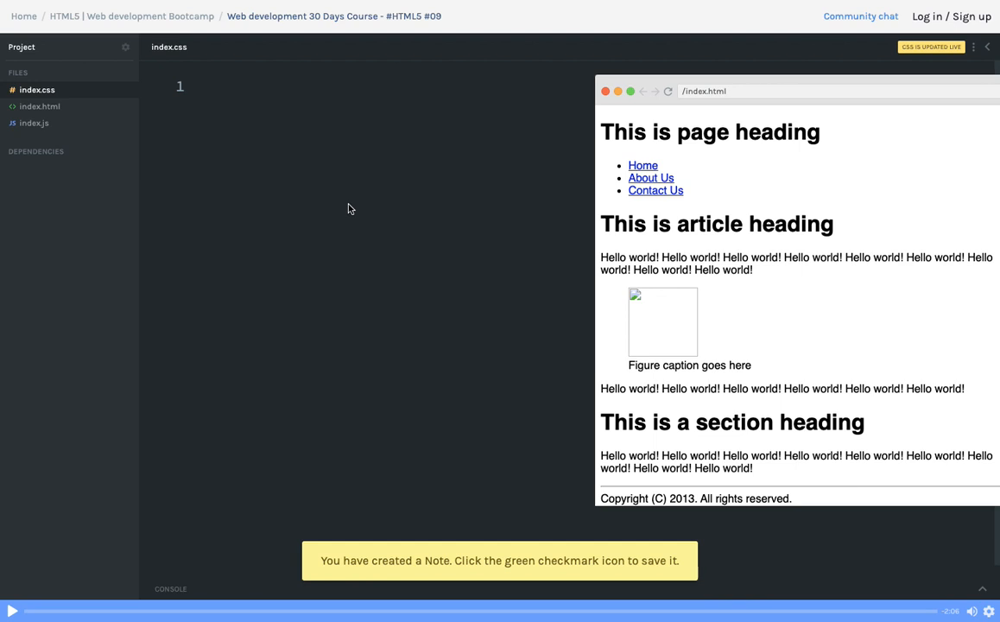
pyautogui.moveTo(69, 114)
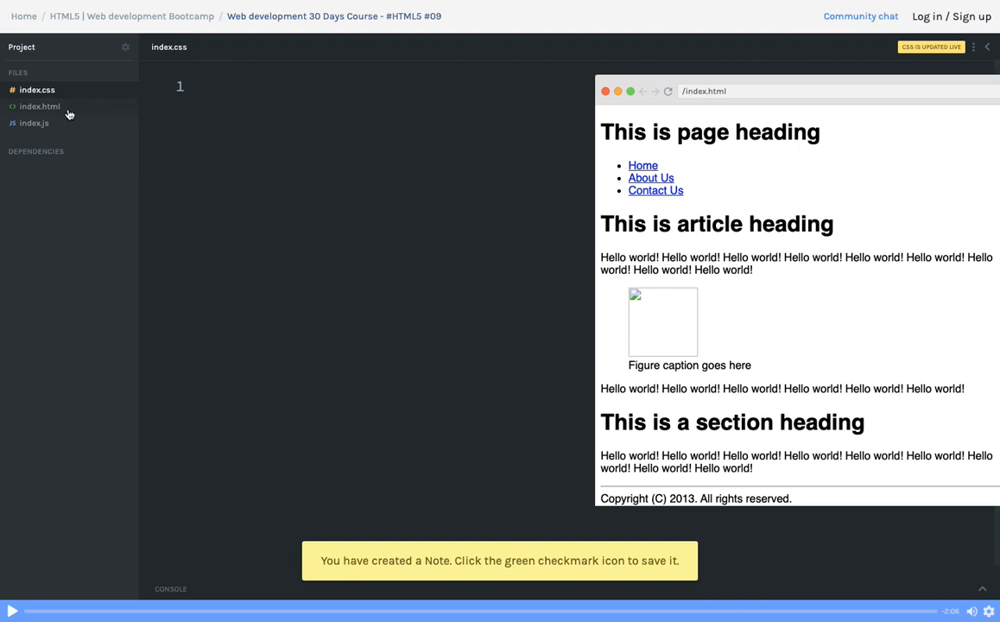
# Step: Review index.html's header, nav, article, aside and section markup, then return to index.css
pyautogui.click(40, 106)
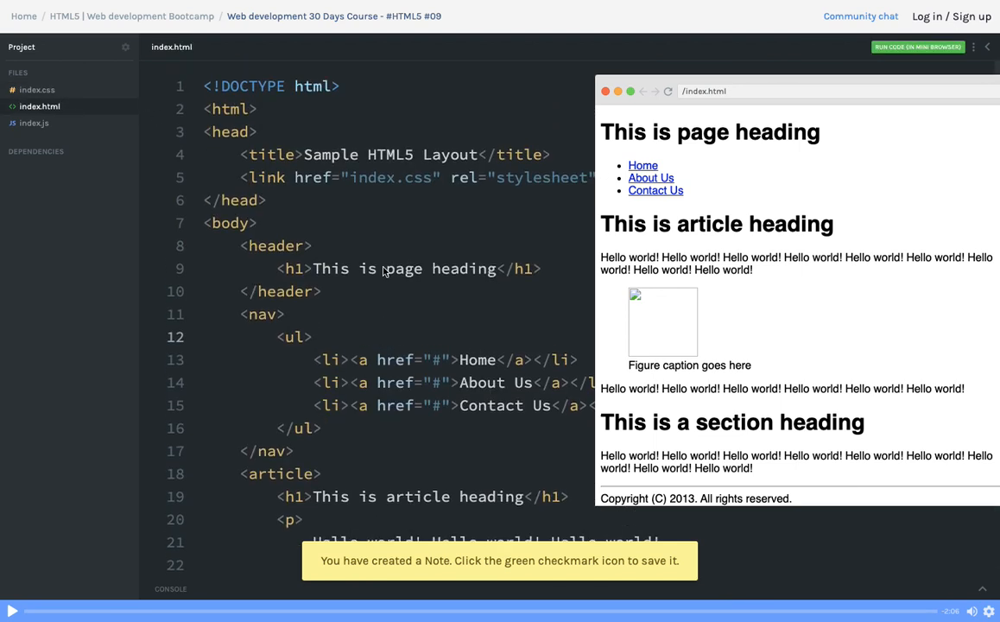
pyautogui.scroll(-3)
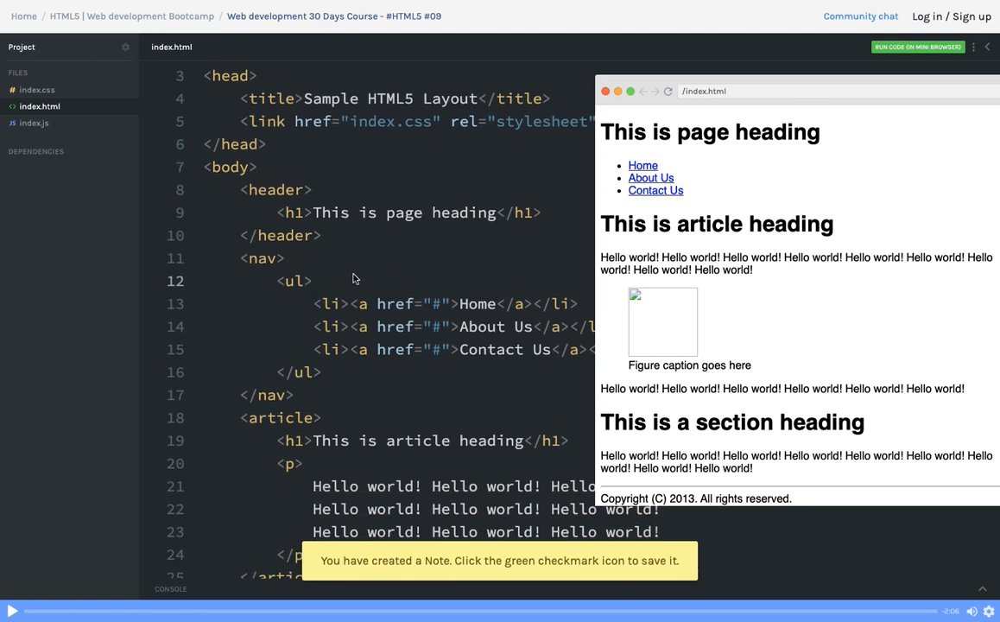
pyautogui.scroll(-3)
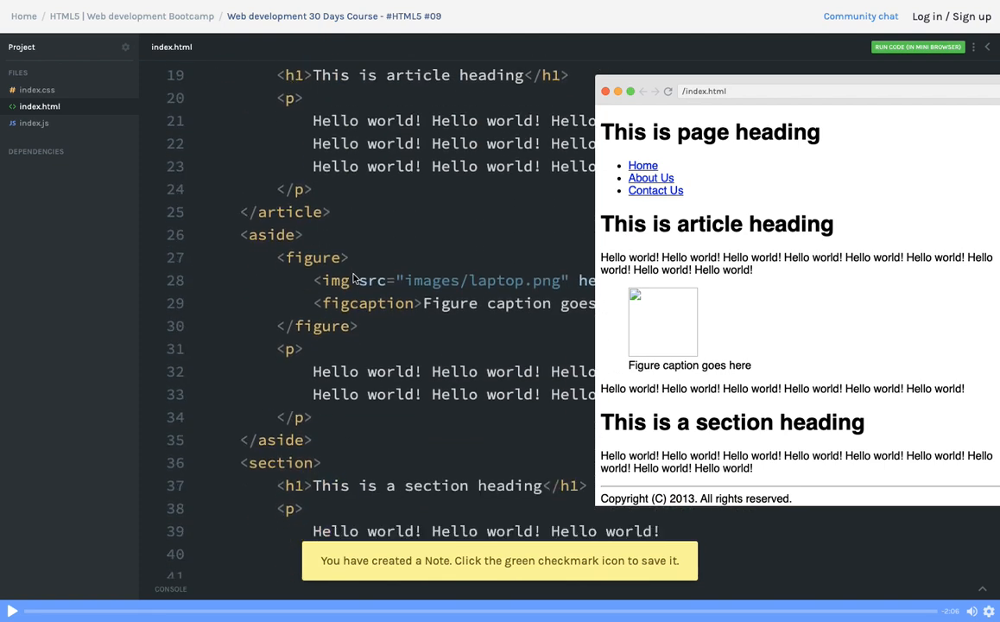
pyautogui.scroll(-3)
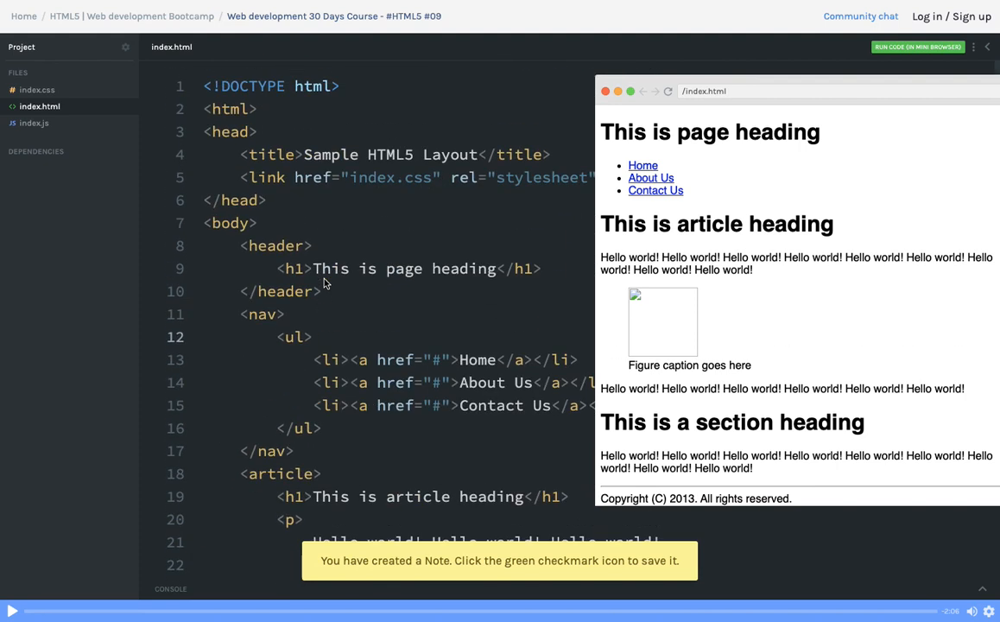
pyautogui.click(312, 337)
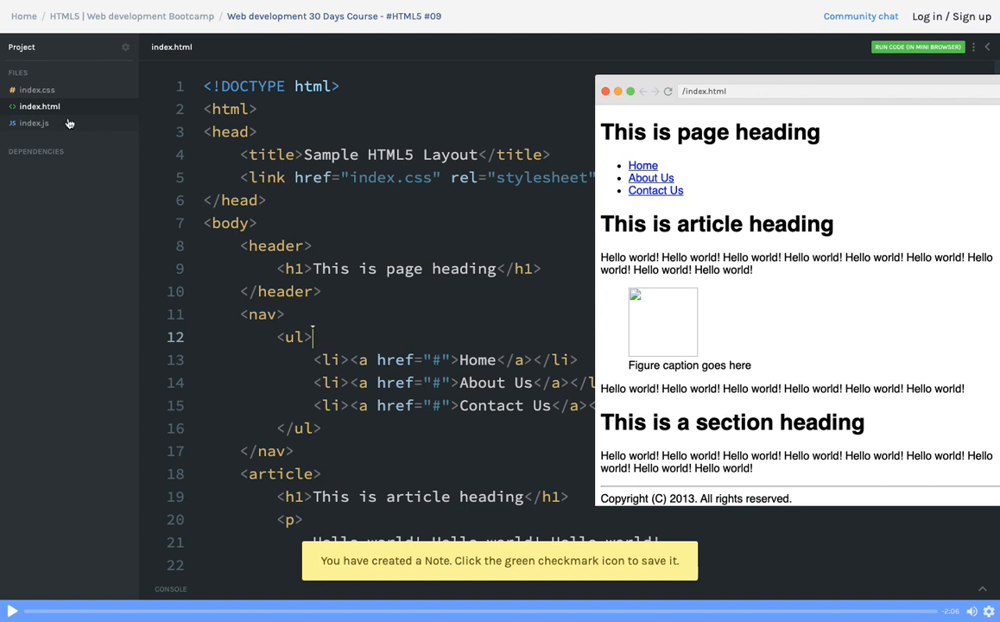
pyautogui.click(38, 90)
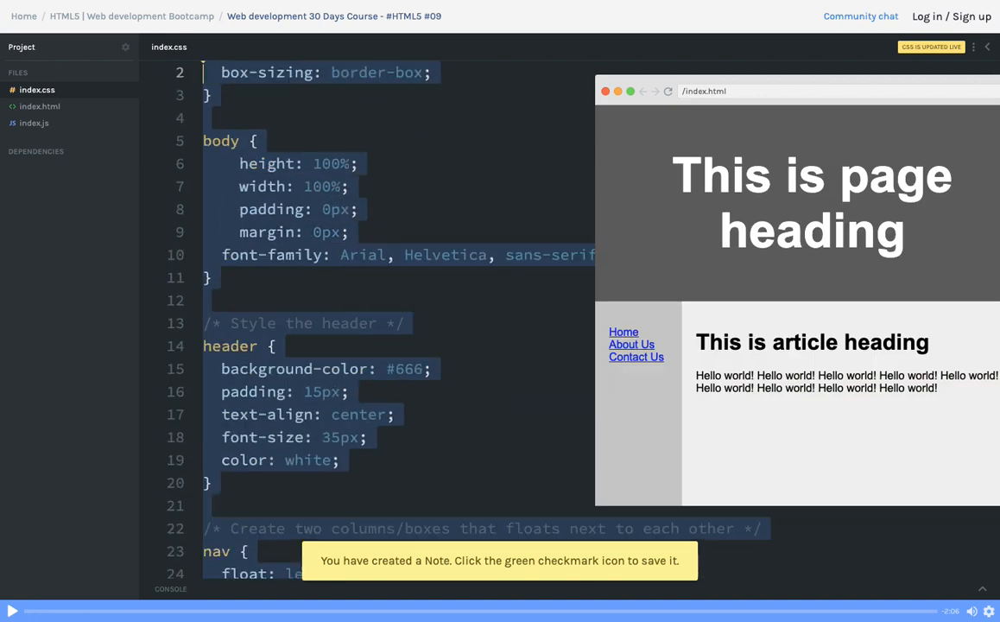
# Step: Add box-sizing, body and header rules: #666 background, centered white 35px heading text
pyautogui.scroll(-3)
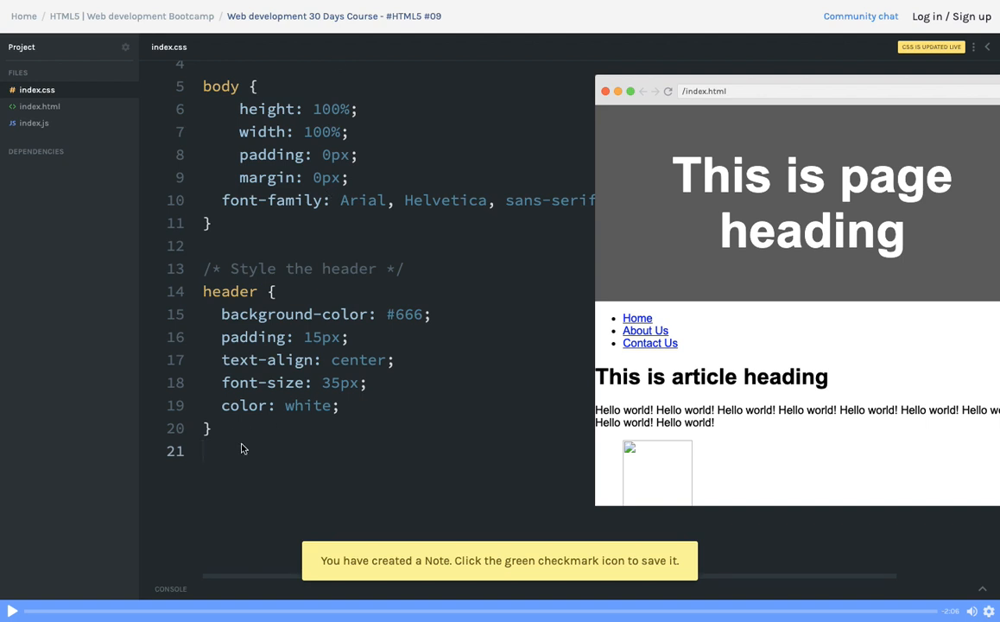
# Step: Add a nav rule with text-align: center to center the navigation links
pyautogui.write('nav {')
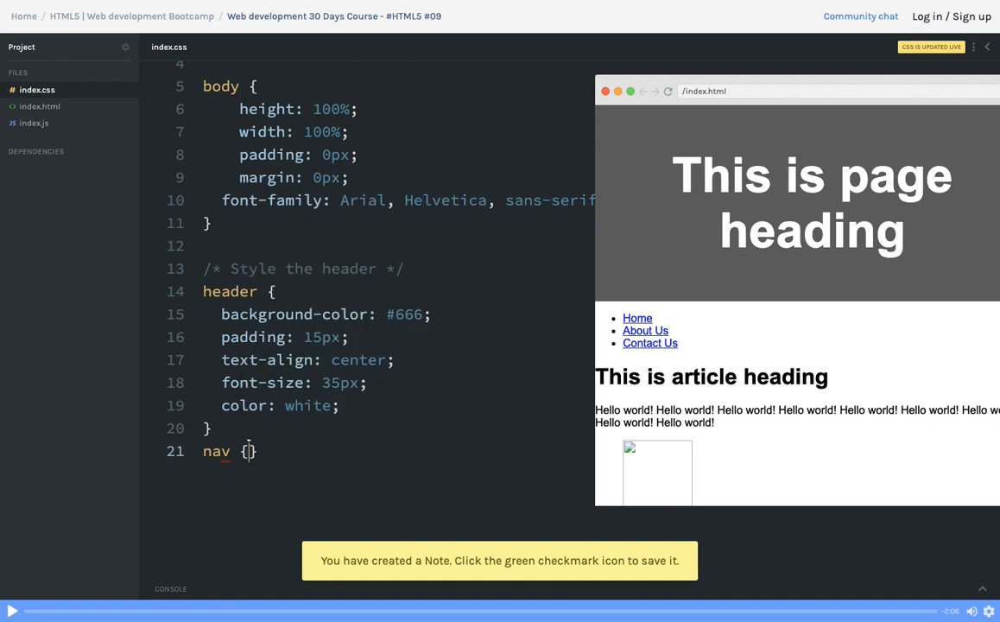
pyautogui.write('text-align: ce')
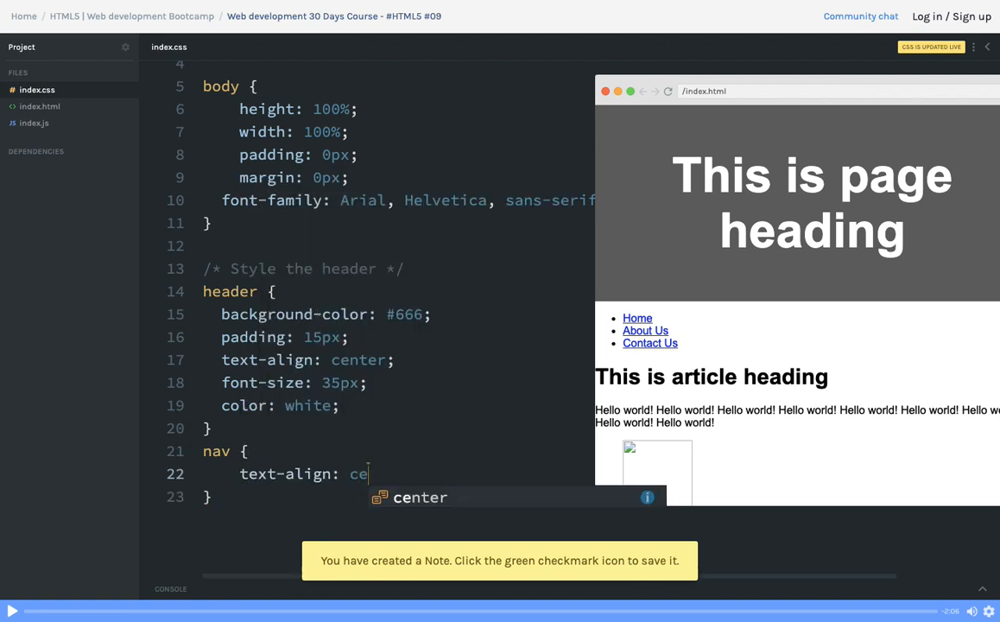
pyautogui.write('nter;')
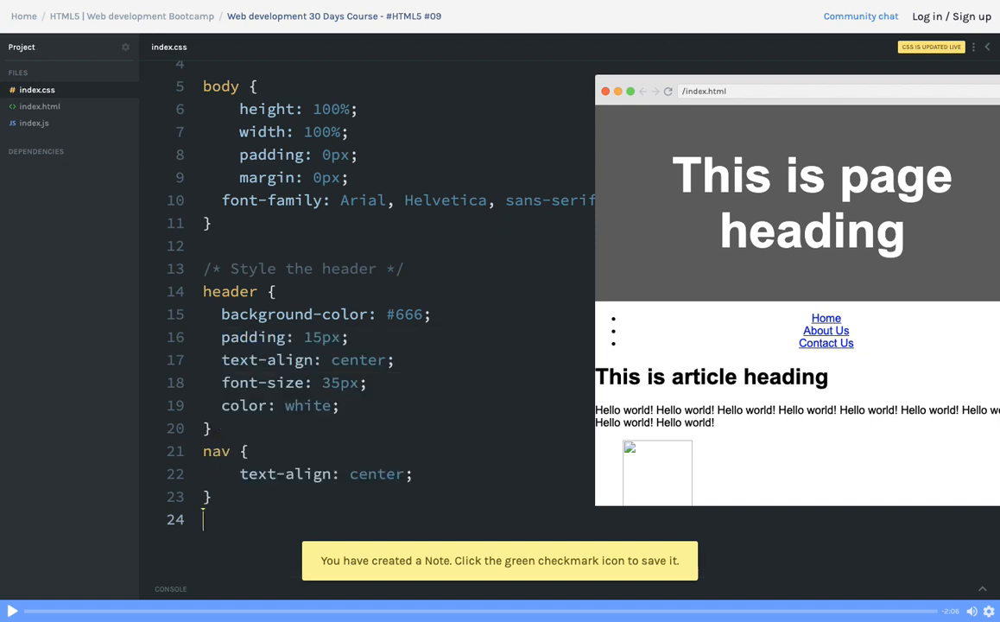
# Step: Add a 'nav ul li' rule with display: inline and begin list-style-type: none
pyautogui.write('nav u')
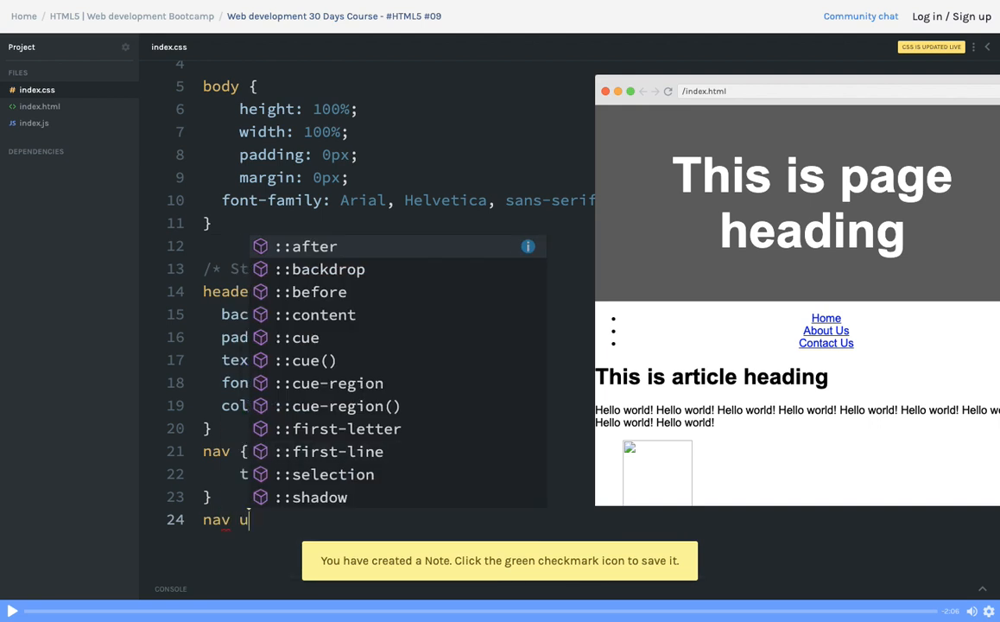
pyautogui.write('ul li {')
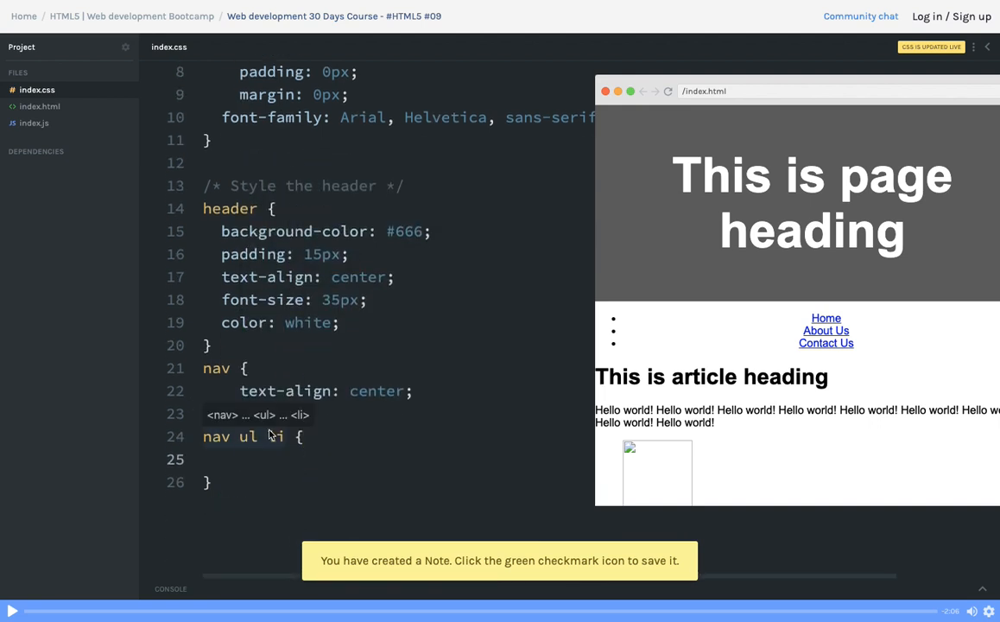
pyautogui.click(39, 105)
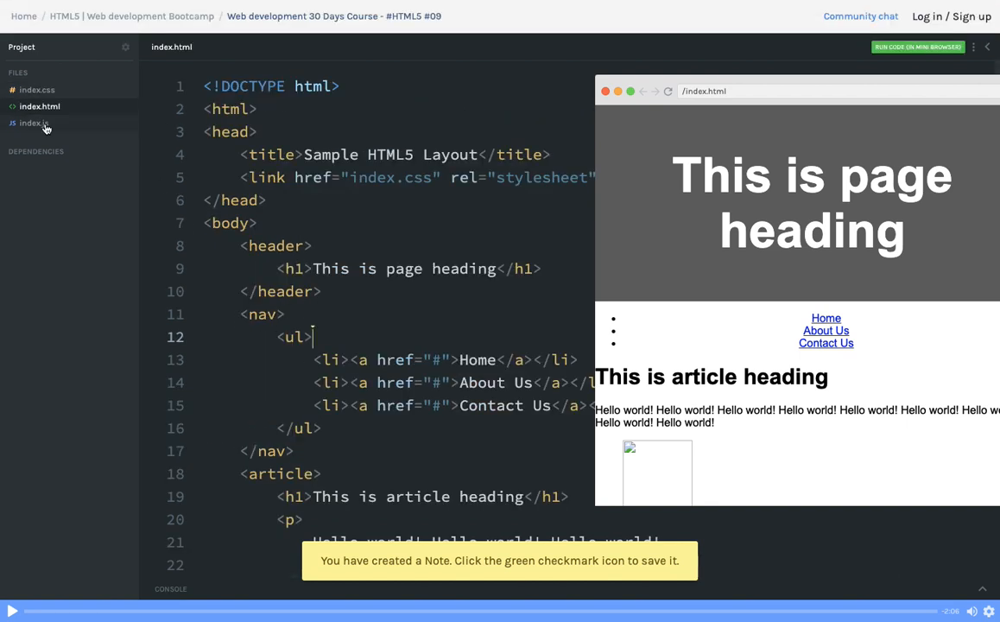
pyautogui.click(38, 90)
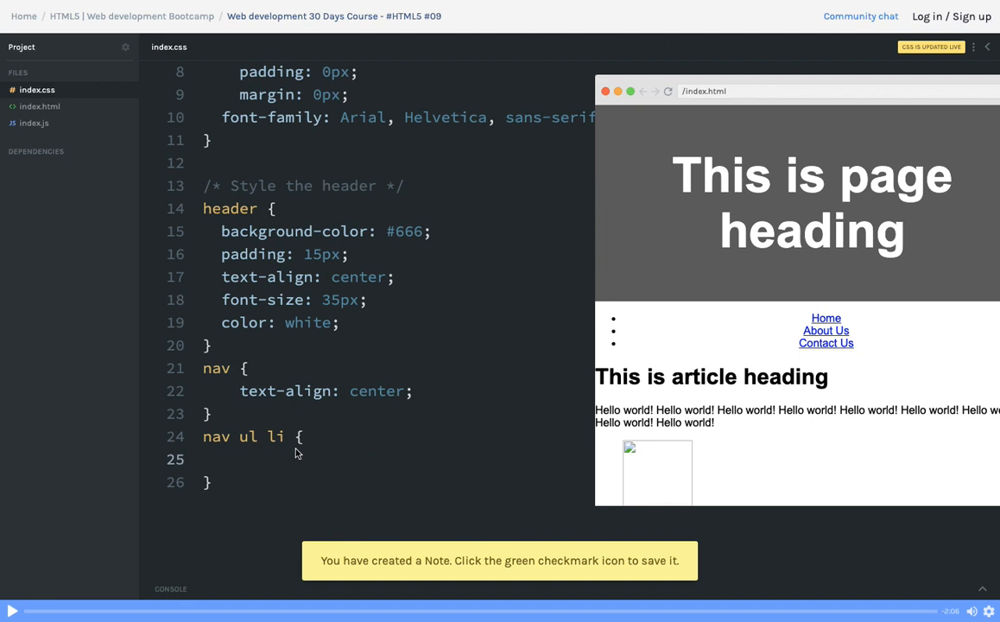
pyautogui.write('display:')
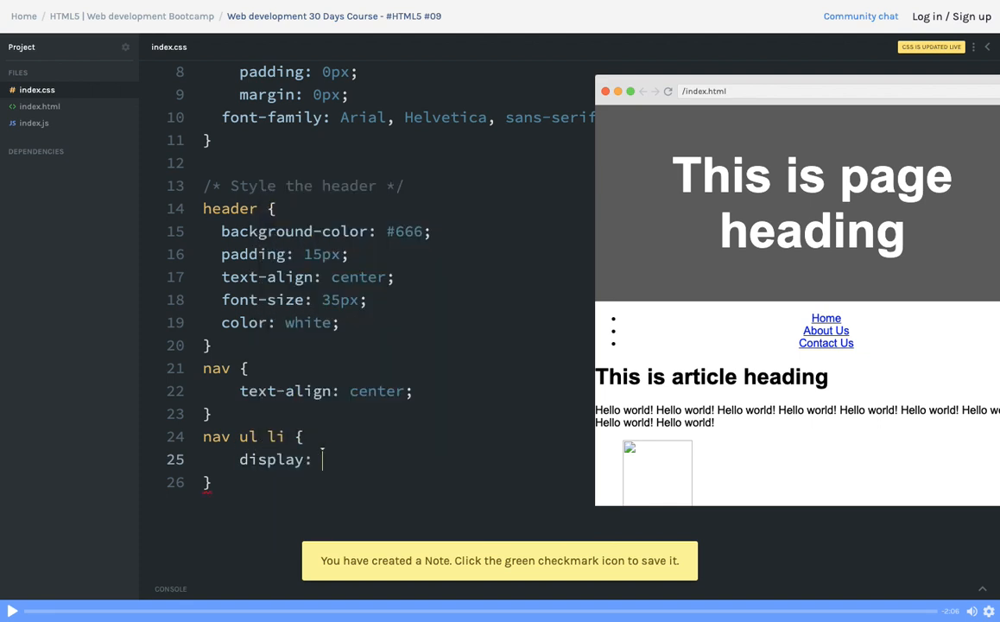
pyautogui.write('inline')
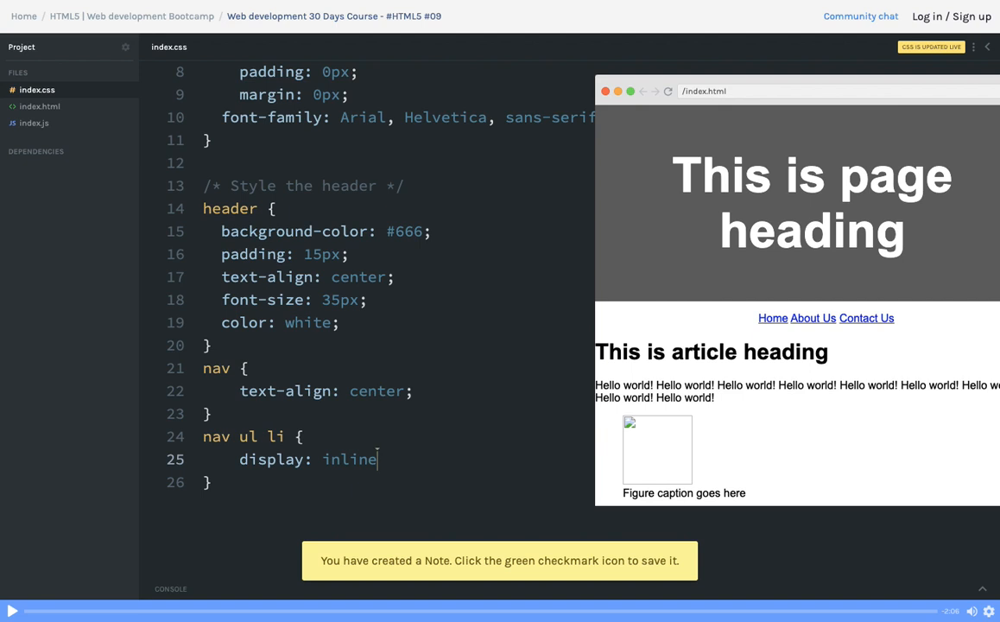
pyautogui.moveTo(470, 415)
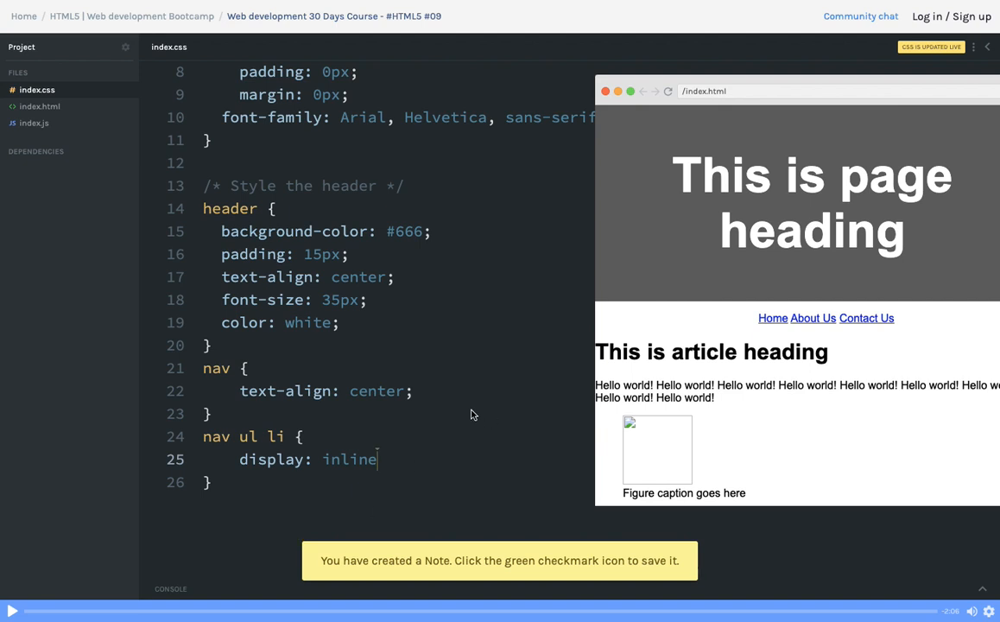
pyautogui.write(';')
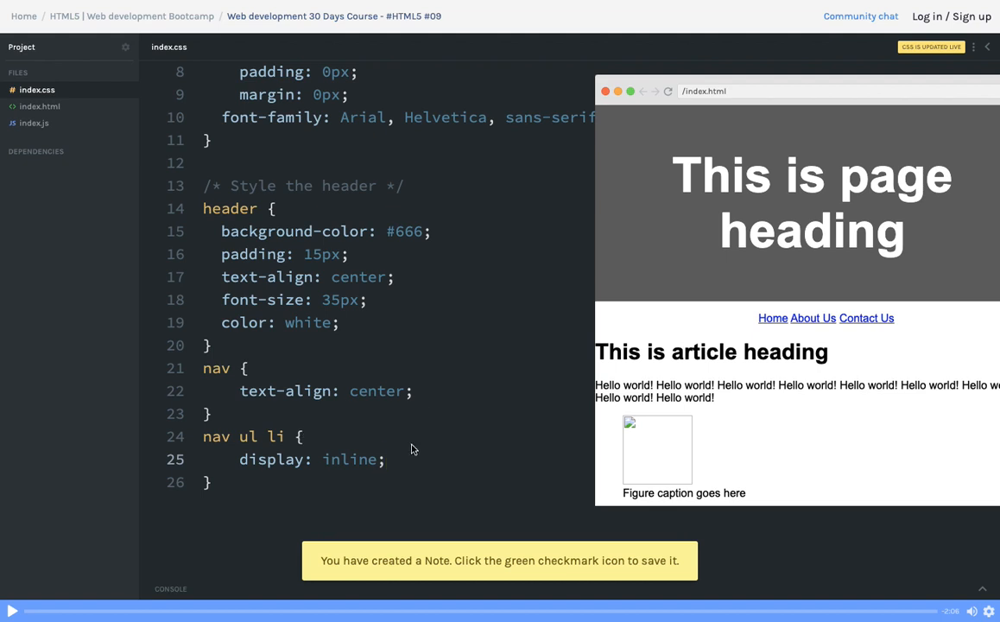
pyautogui.write('list-style-type: n')
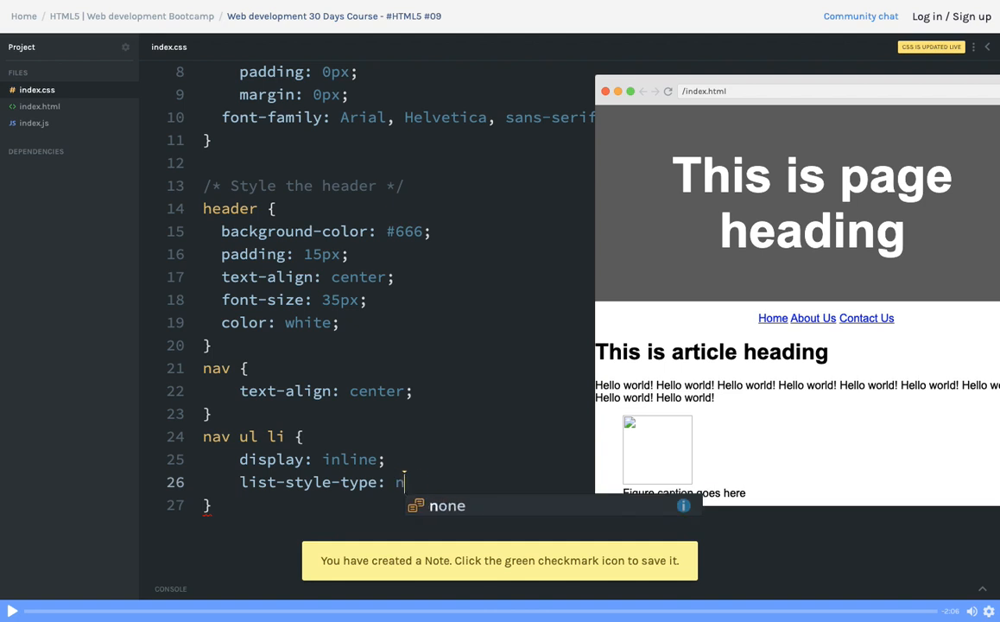
# Step: Complete list-style-type: none and give nav list items 10px padding and 16px font size
pyautogui.press('Tab')
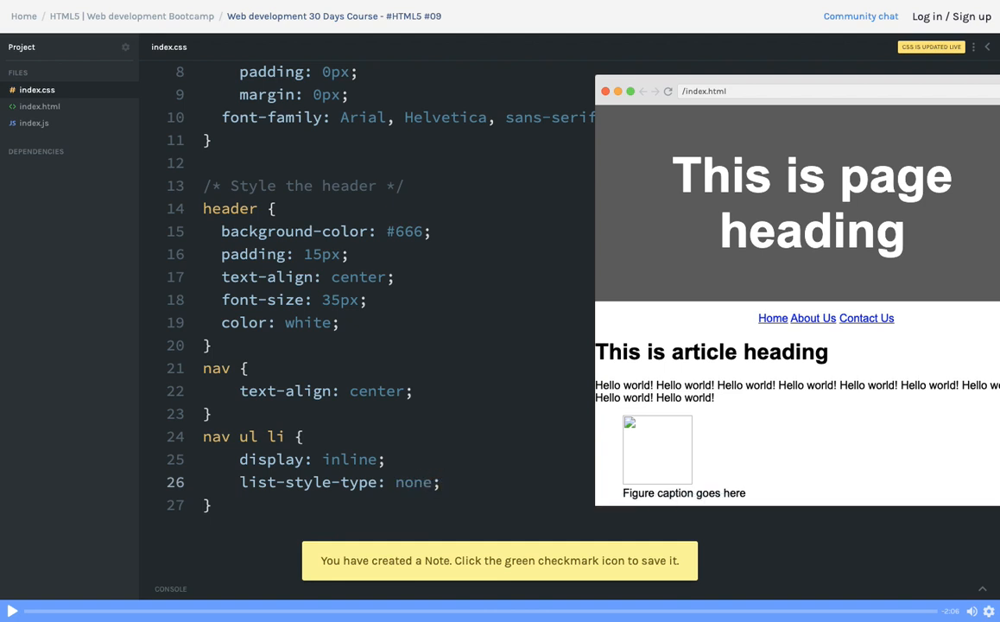
pyautogui.write('padding:')
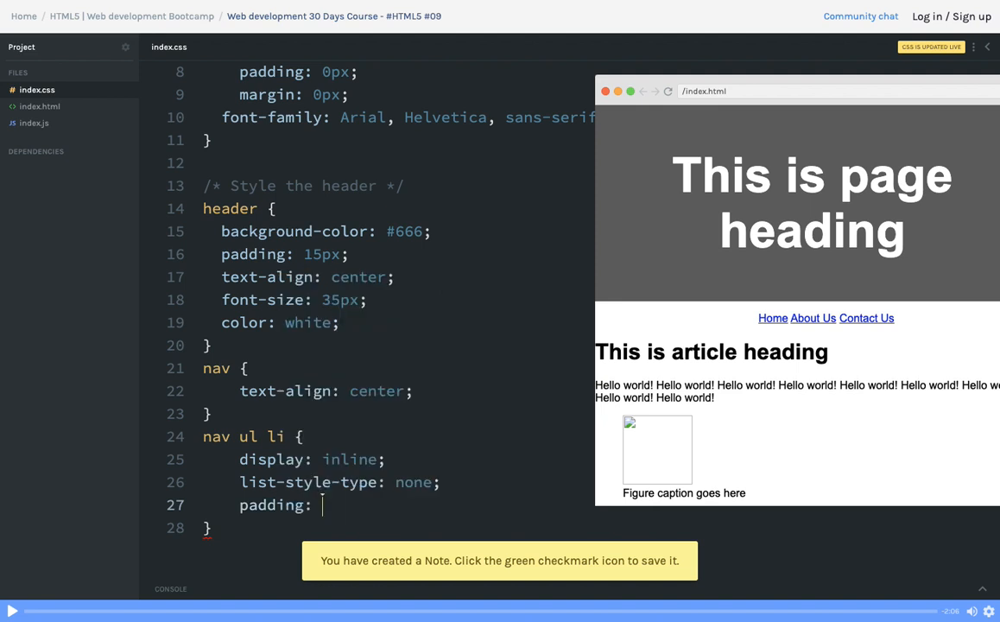
pyautogui.write('10px')
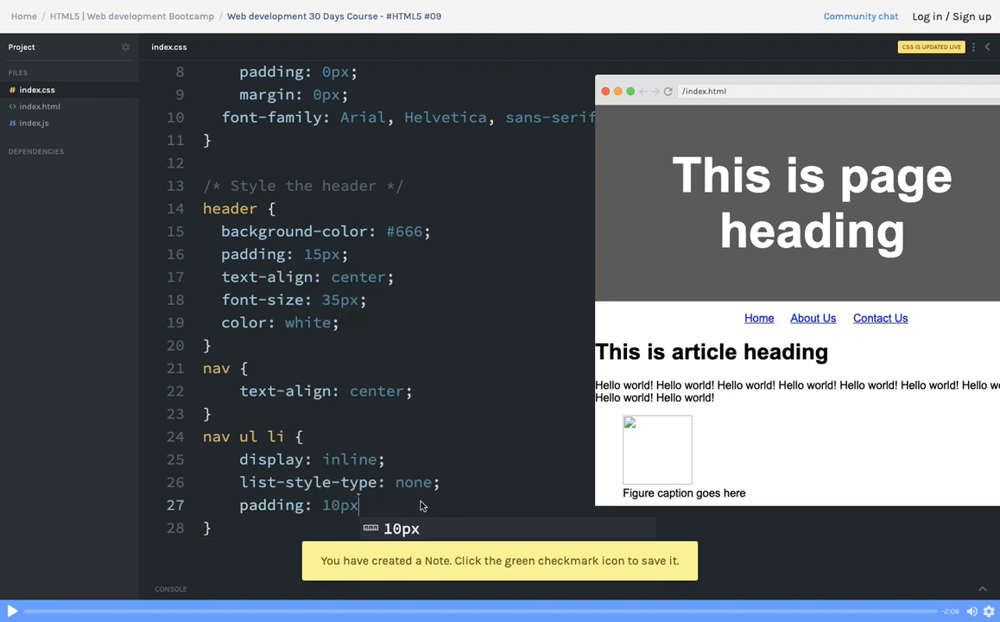
pyautogui.write(';')
pyautogui.write('font-size:')
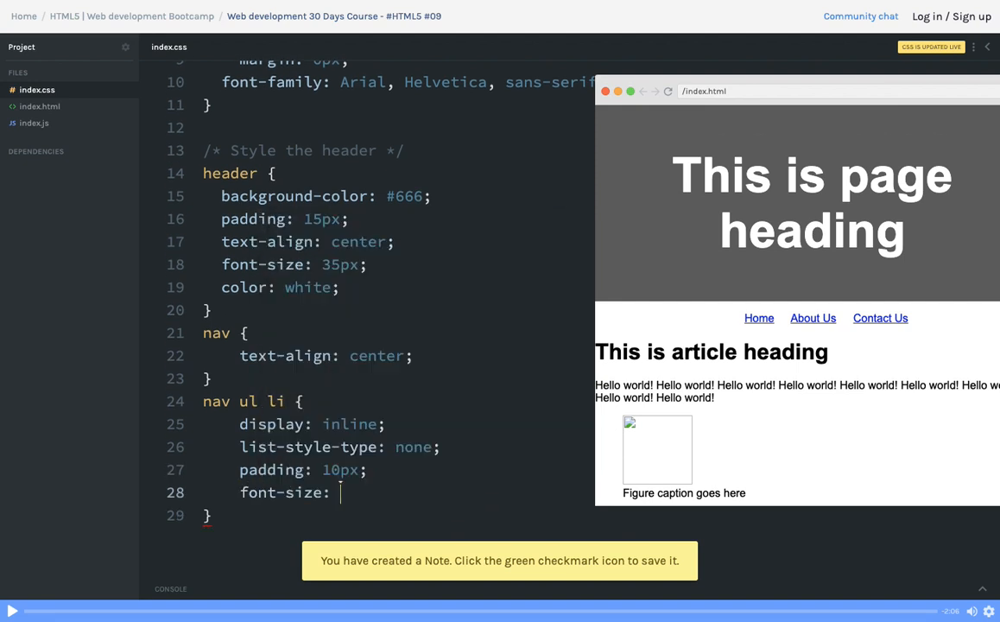
pyautogui.write('16px;')
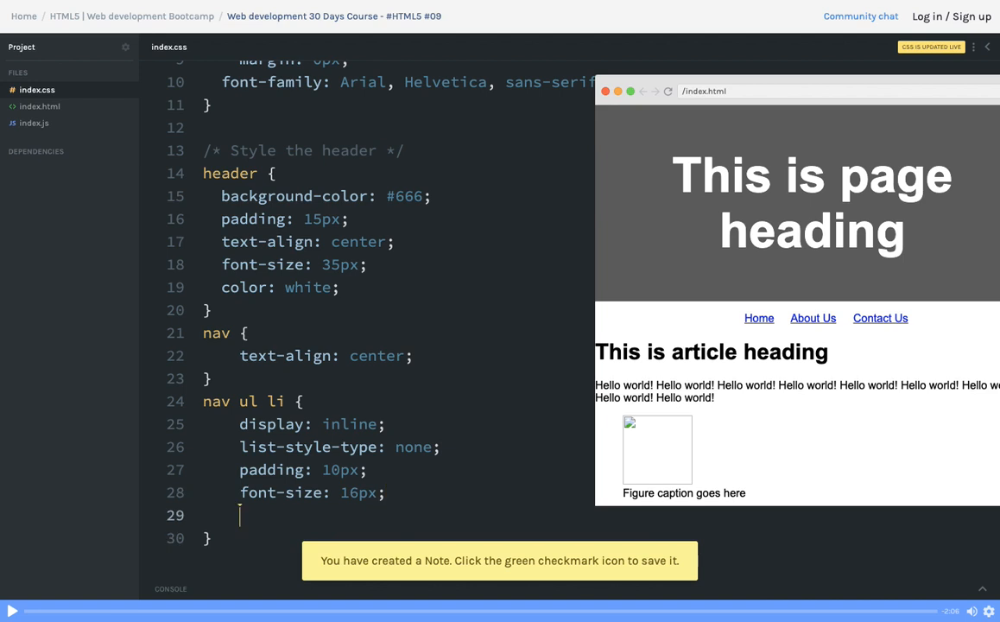
# Step: Make the nav links bold with font-weight: bold
pyautogui.write('fon')
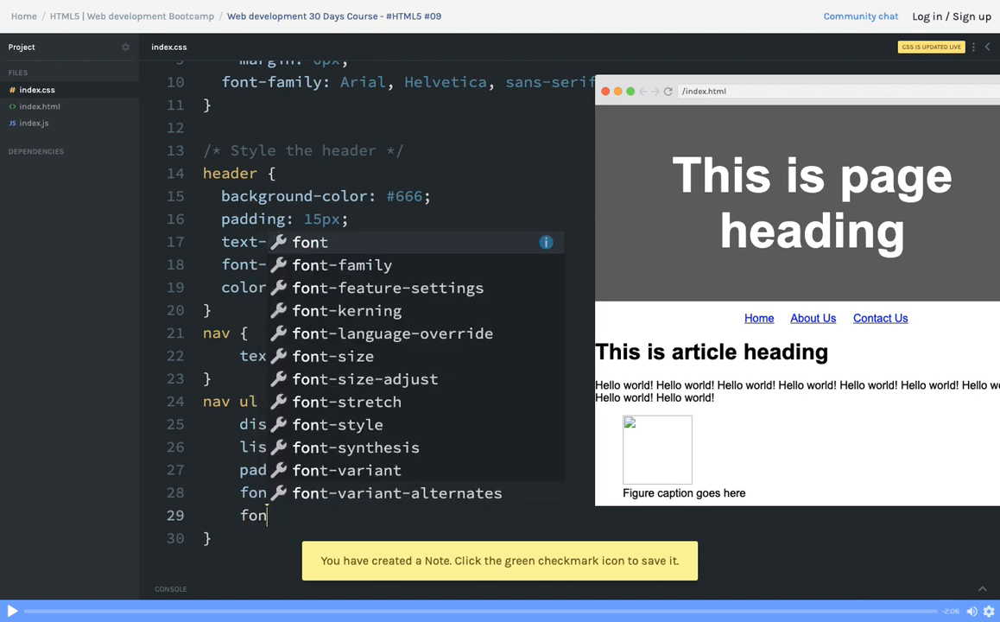
pyautogui.write('font-weight:')
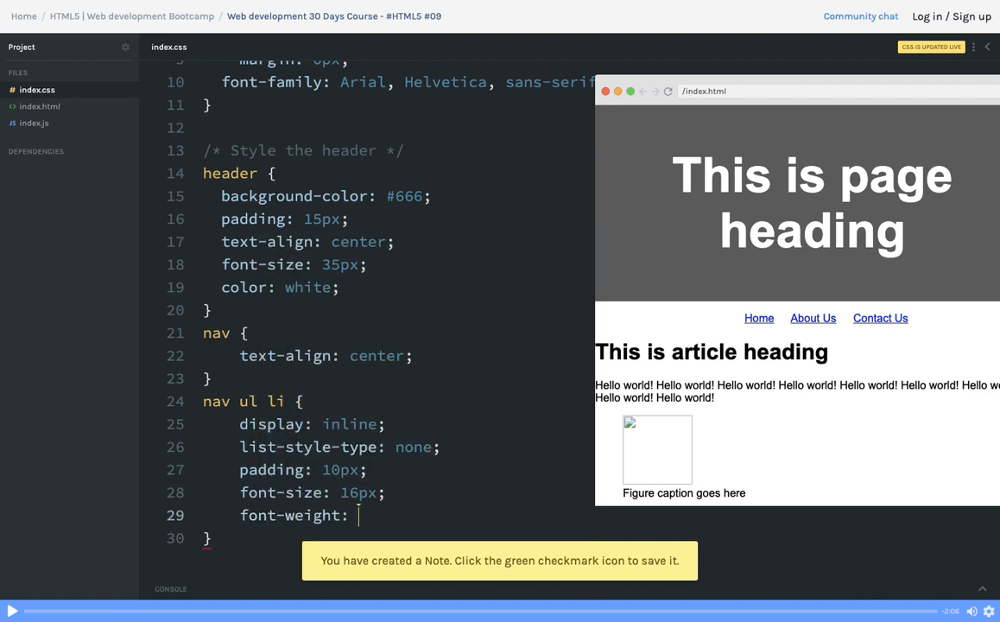
pyautogui.write('bold;')
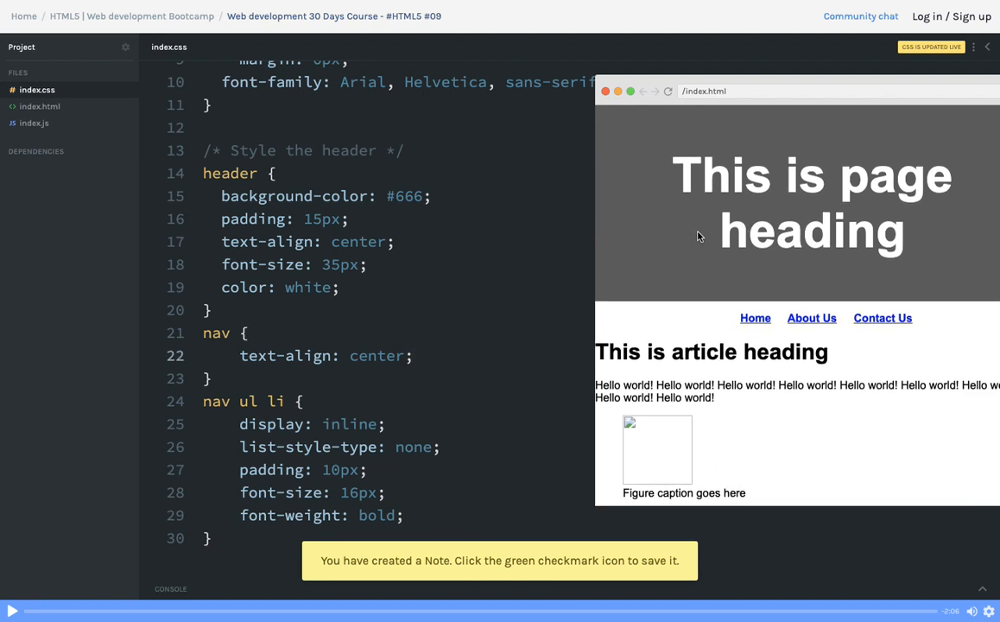
pyautogui.moveTo(317, 225)
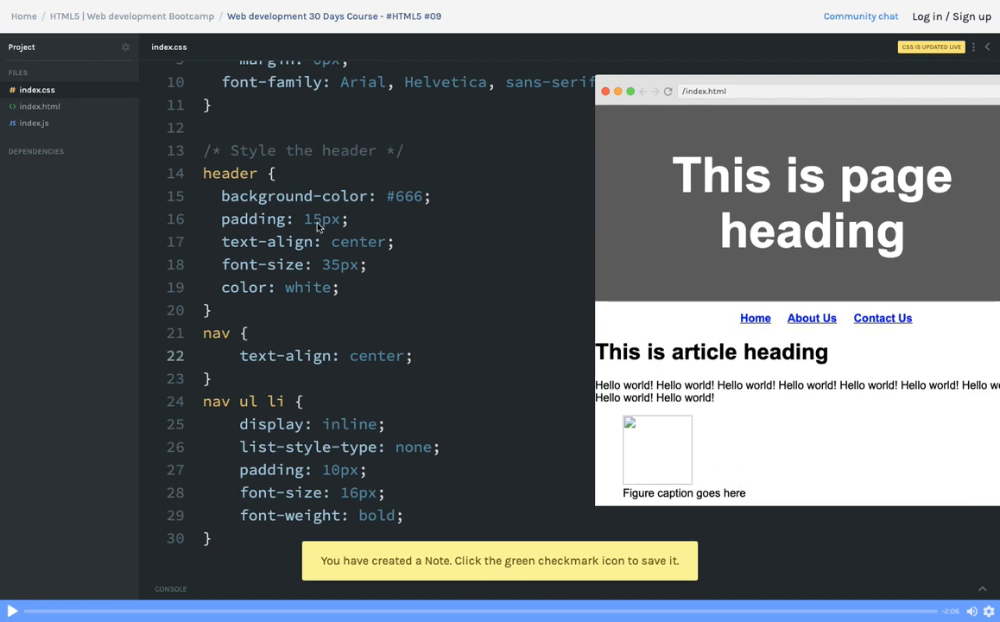
pyautogui.click(40, 106)
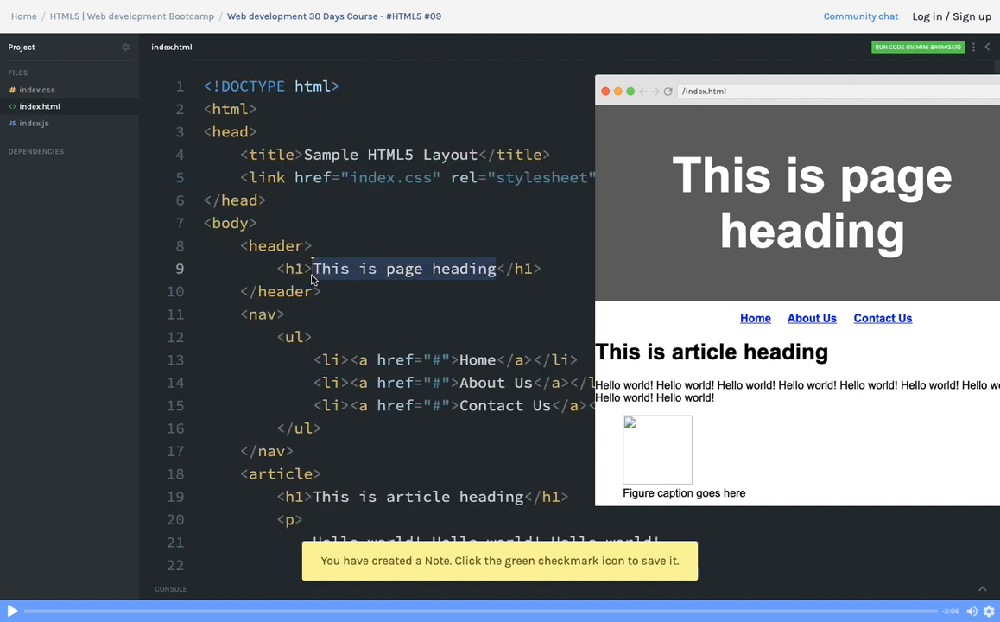
# Step: Replace the h1 text in index.html with 'Header' and return to index.css
pyautogui.write('Header</h1>')
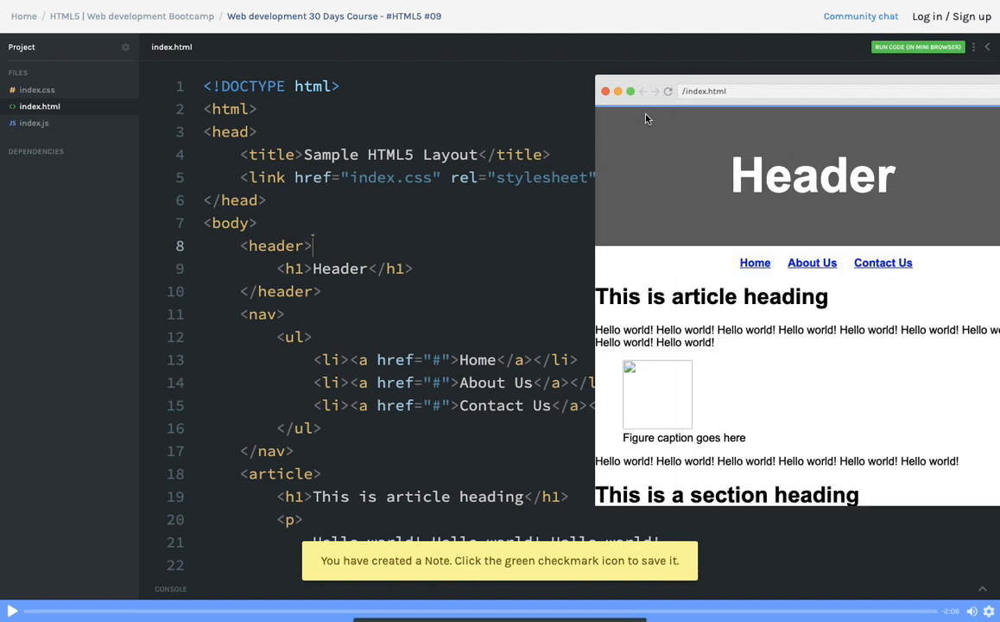
pyautogui.click(34, 123)
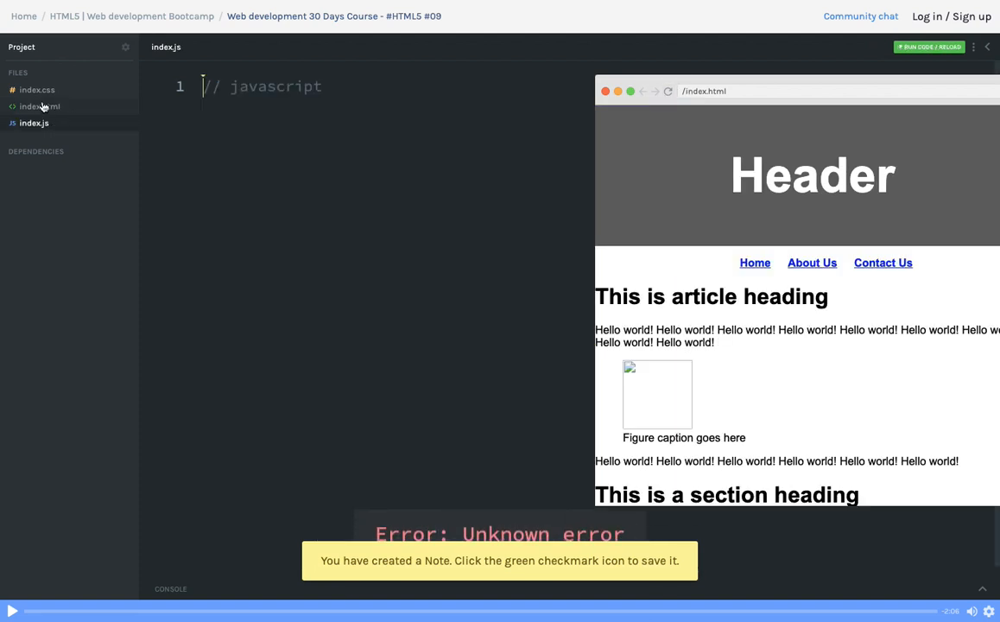
pyautogui.click(36, 90)
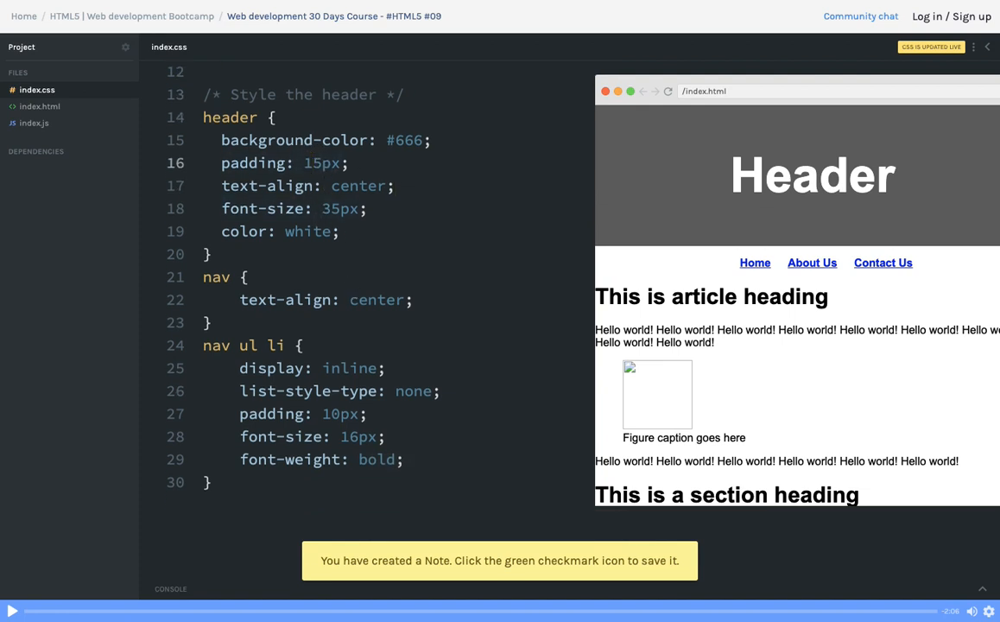
pyautogui.moveTo(386, 342)
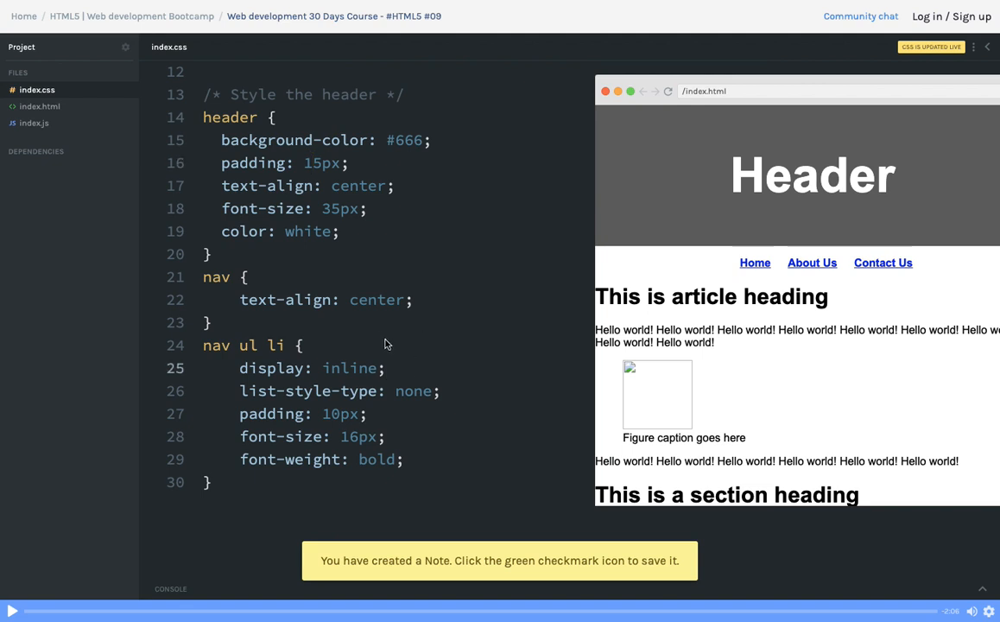
# Step: Add an article rule with 5px padding, dotted 3px #ff006e border and 5px top margin, plus aside styling
pyautogui.click(40, 106)
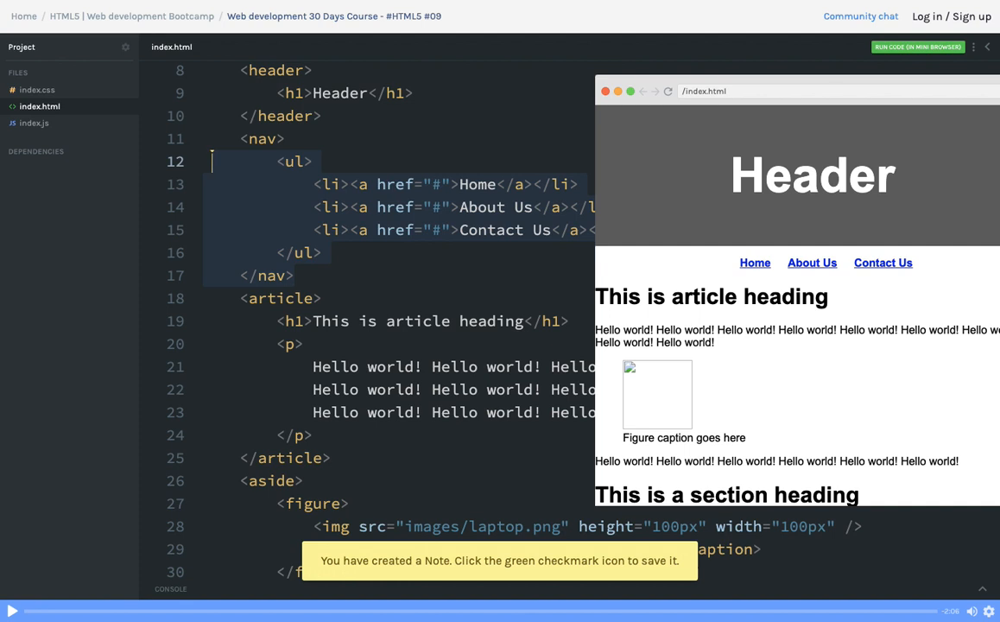
pyautogui.click(38, 90)
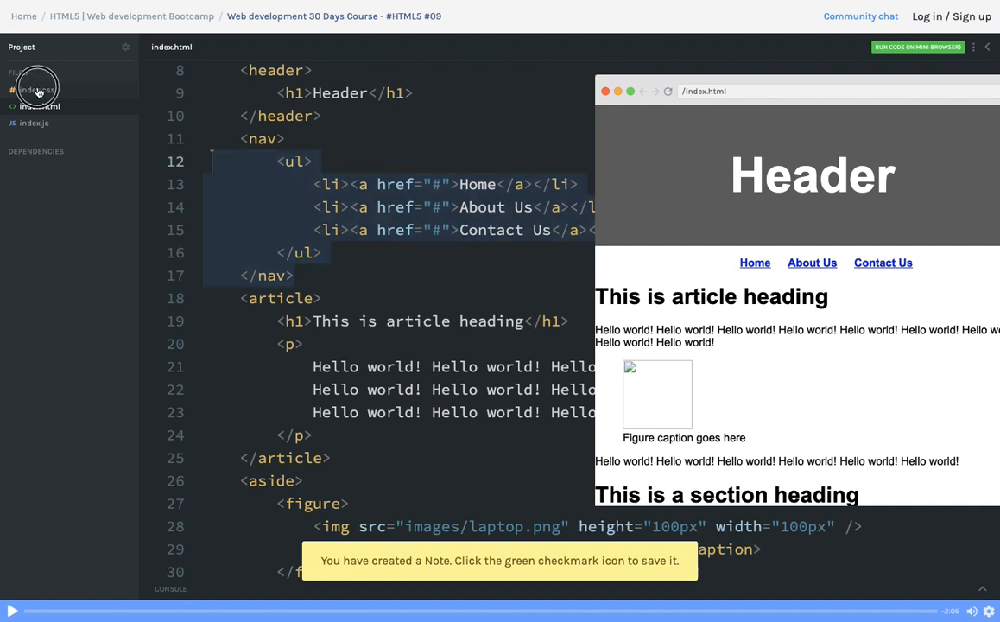
pyautogui.click(38, 89)
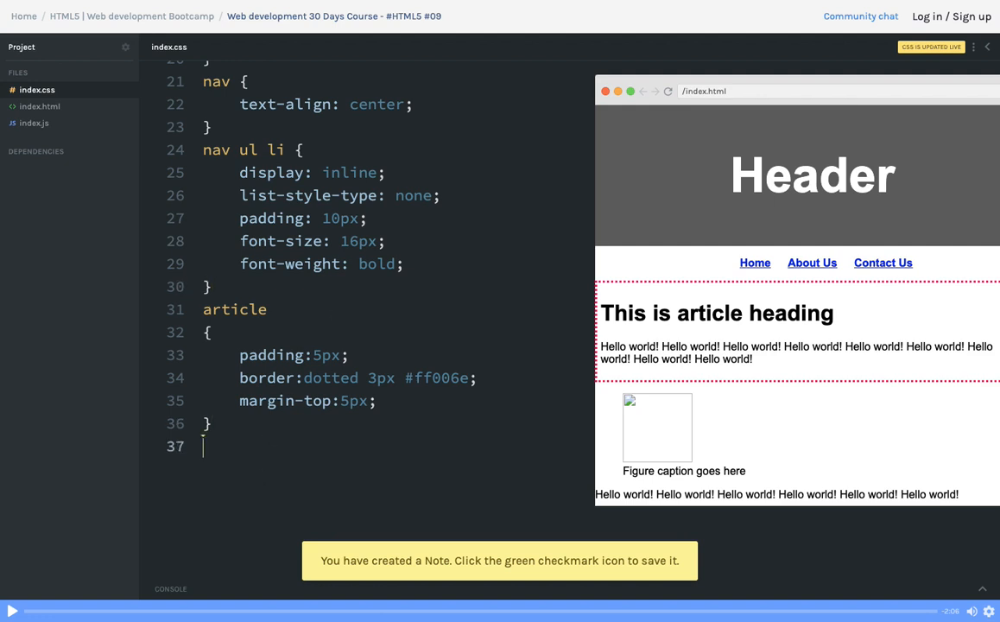
pyautogui.scroll(-3)
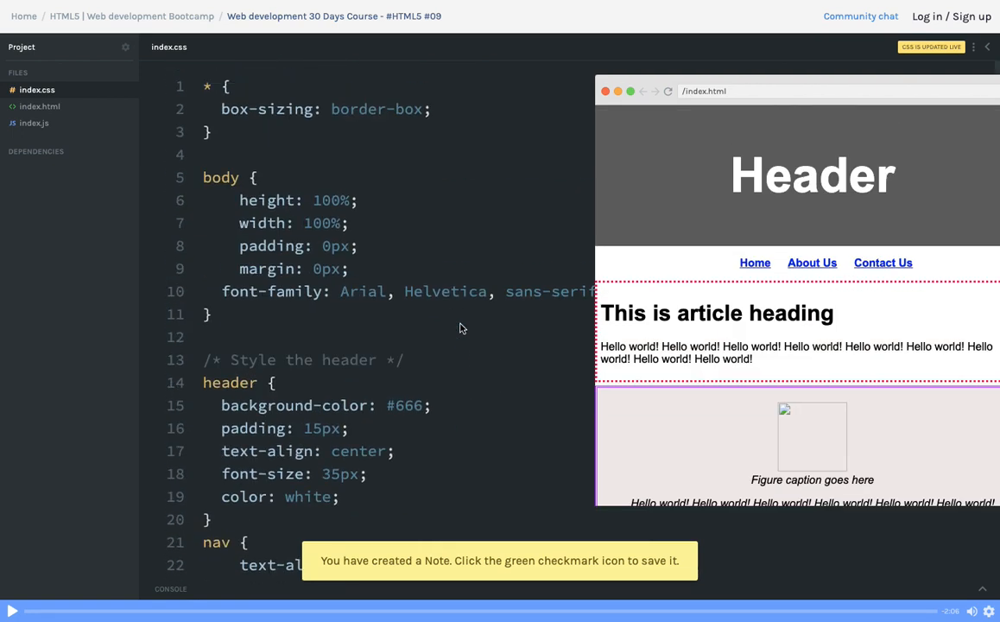
pyautogui.moveTo(392, 217)
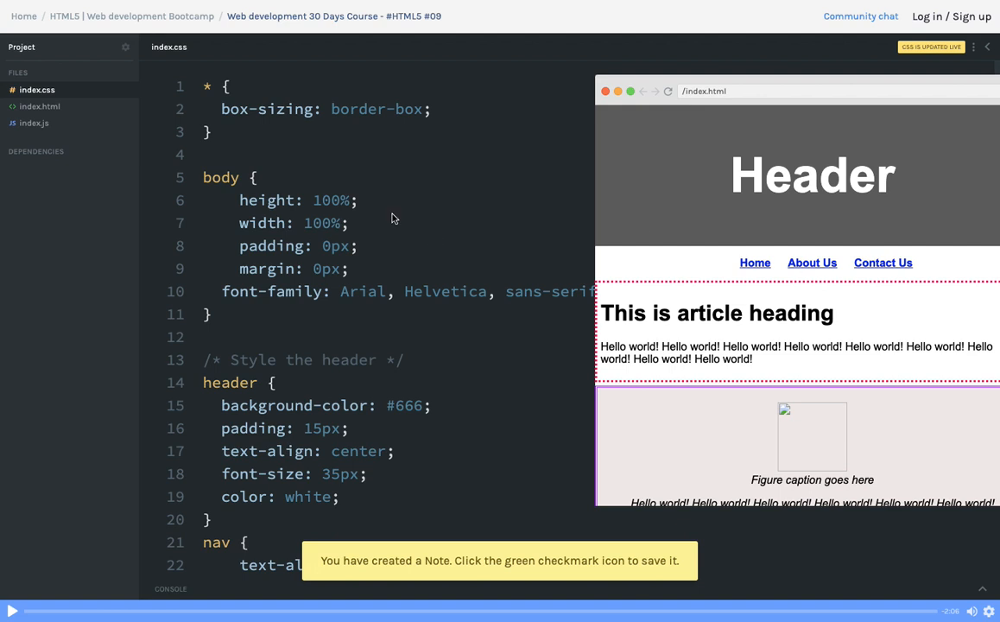
# Step: Add background-image: url('') and background-position: center to the header rule
pyautogui.click(39, 107)
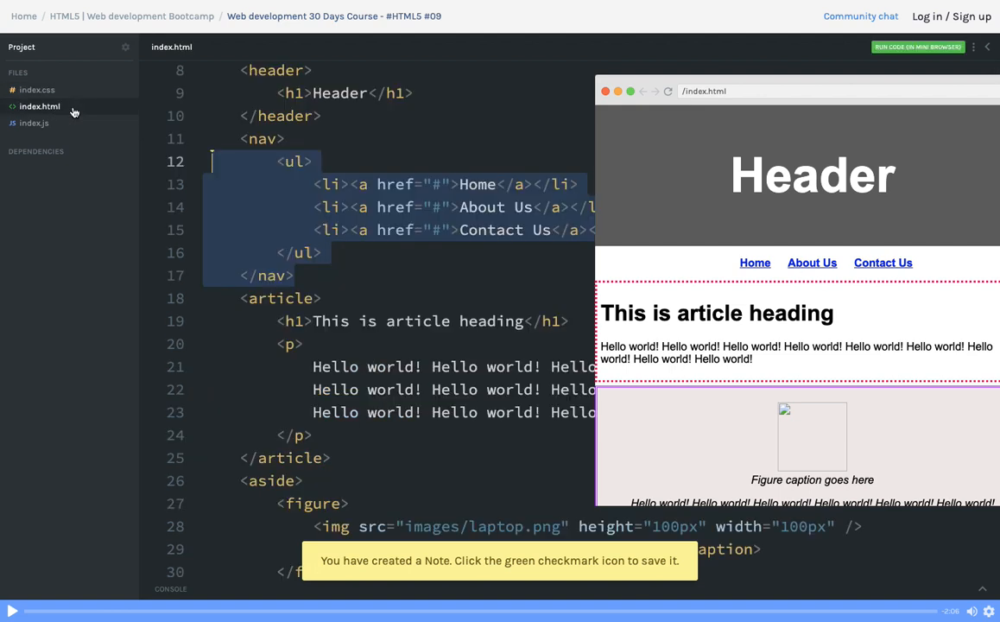
pyautogui.click(38, 90)
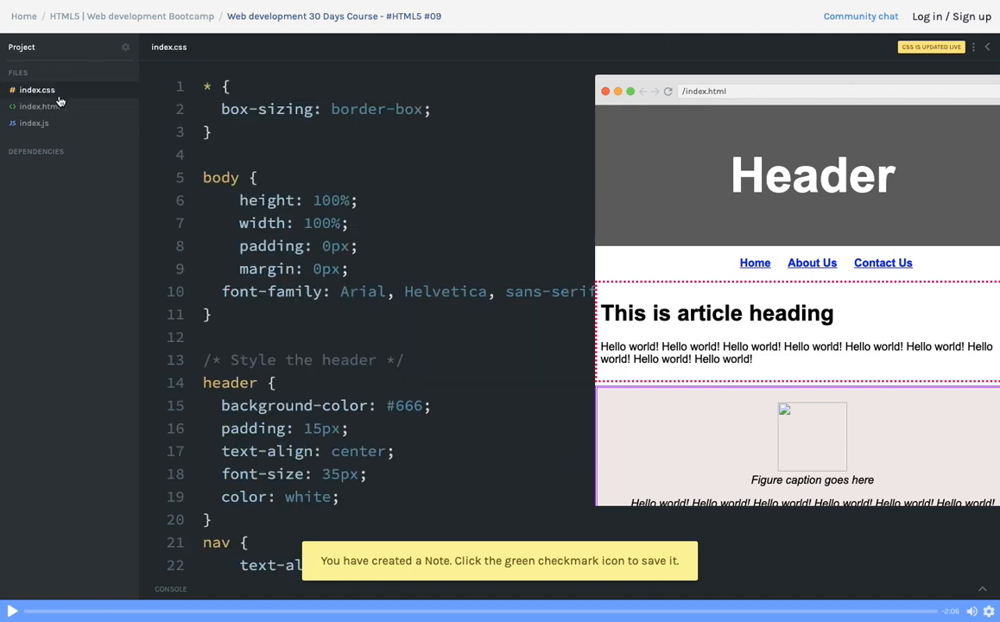
pyautogui.scroll(-3)
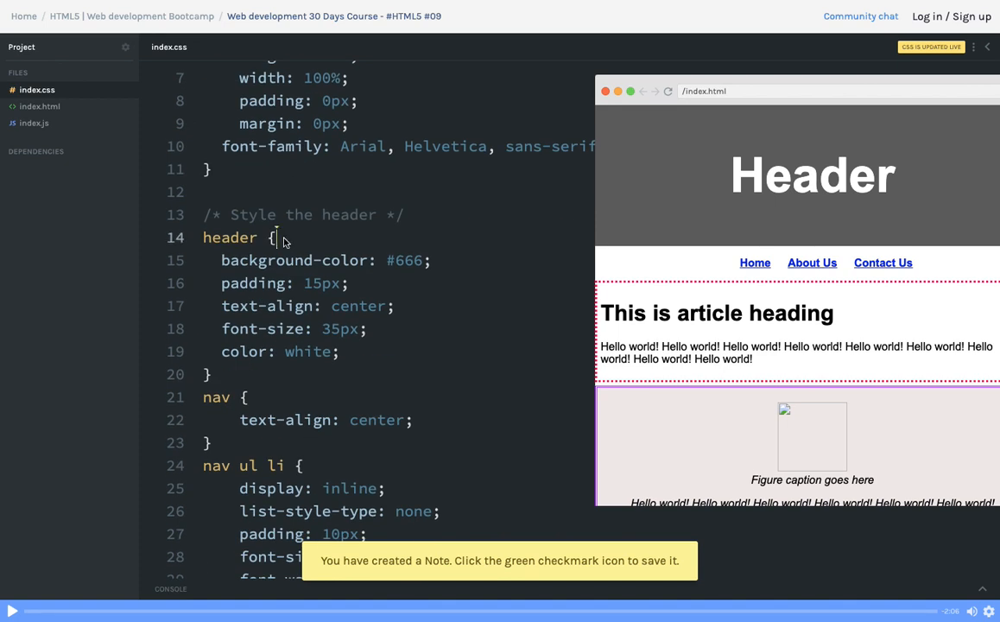
pyautogui.write("background-image: url('")
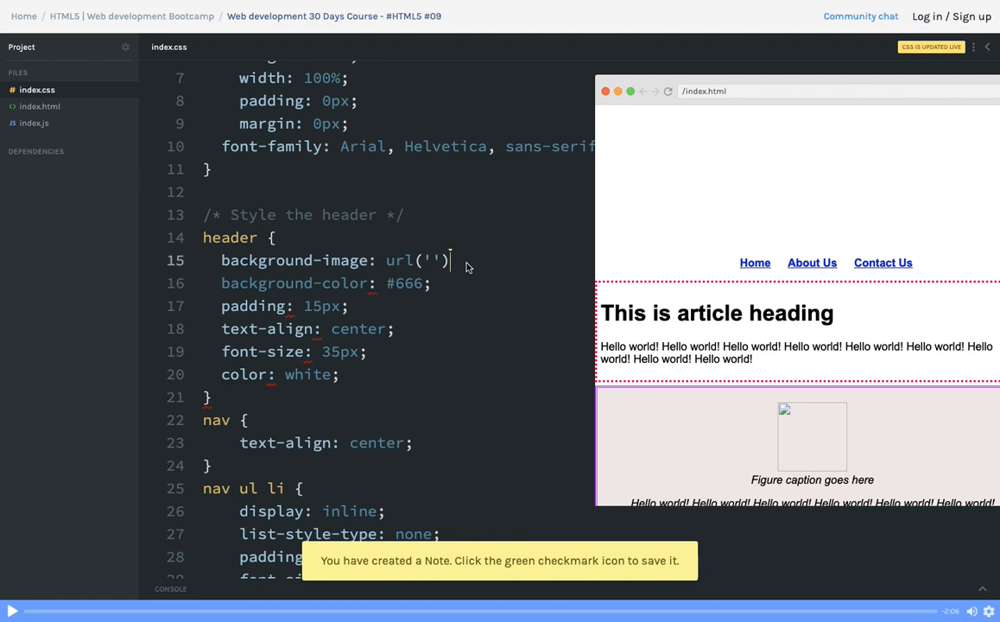
pyautogui.write('background-position:')
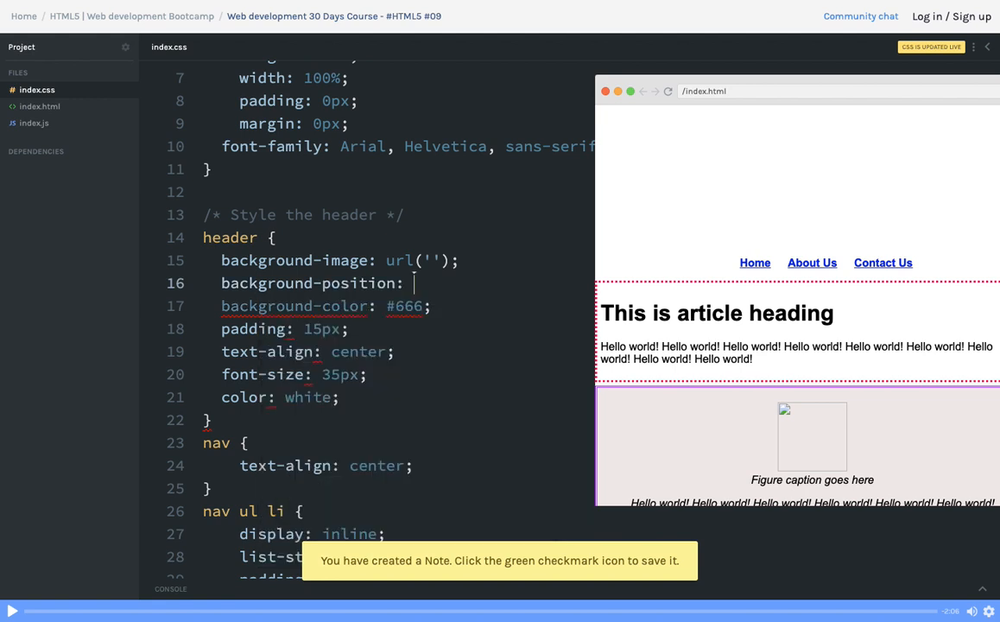
pyautogui.write('center;')
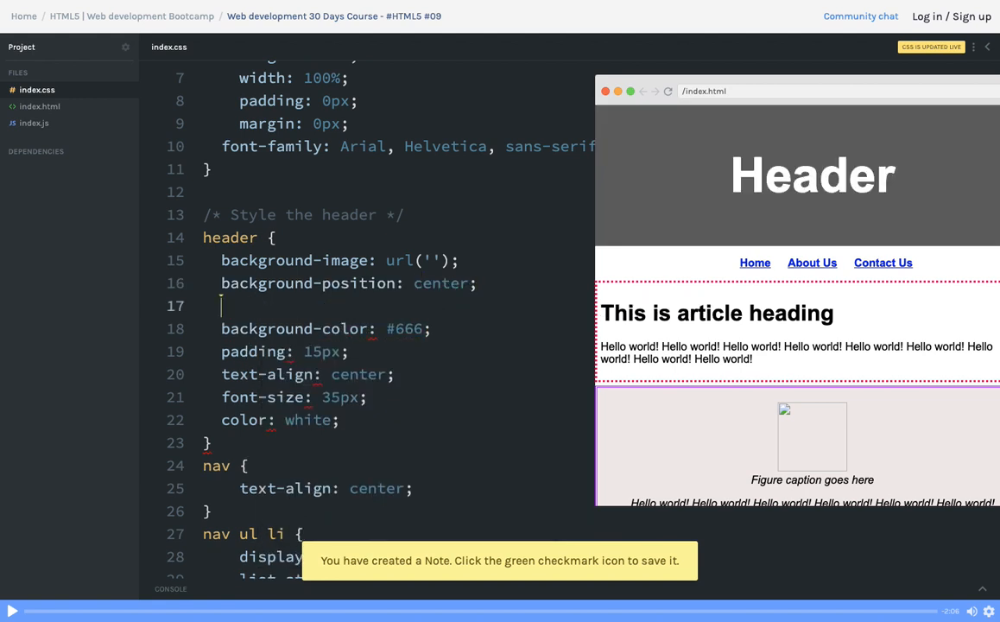
# Step: Add background-repeat: no-repeat and background-size: cover, then paste the image address into the url
pyautogui.write('background-repeat:')
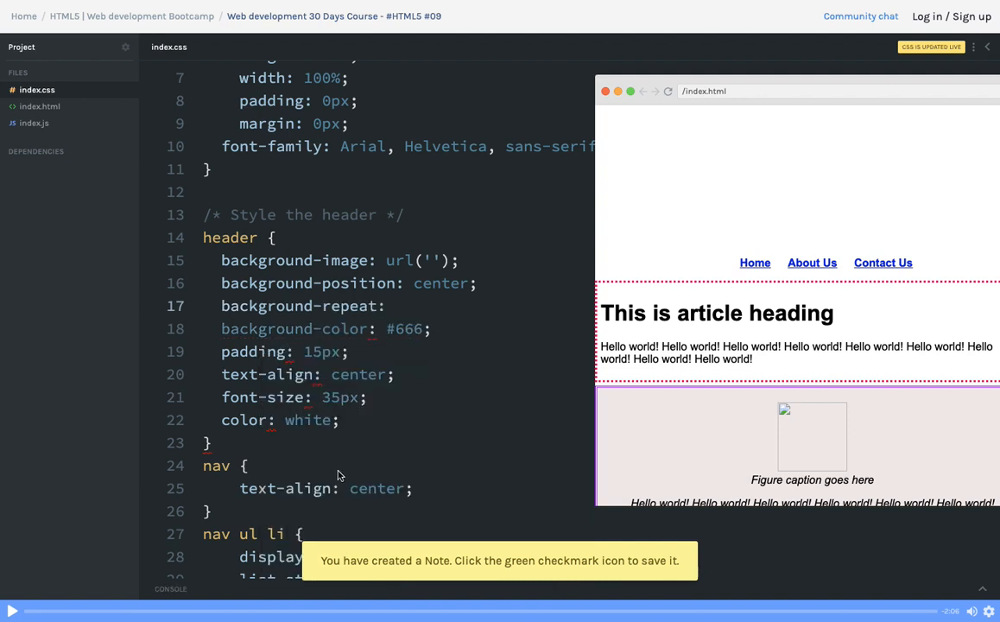
pyautogui.write('no-repeat;')
pyautogui.write('background-size:')
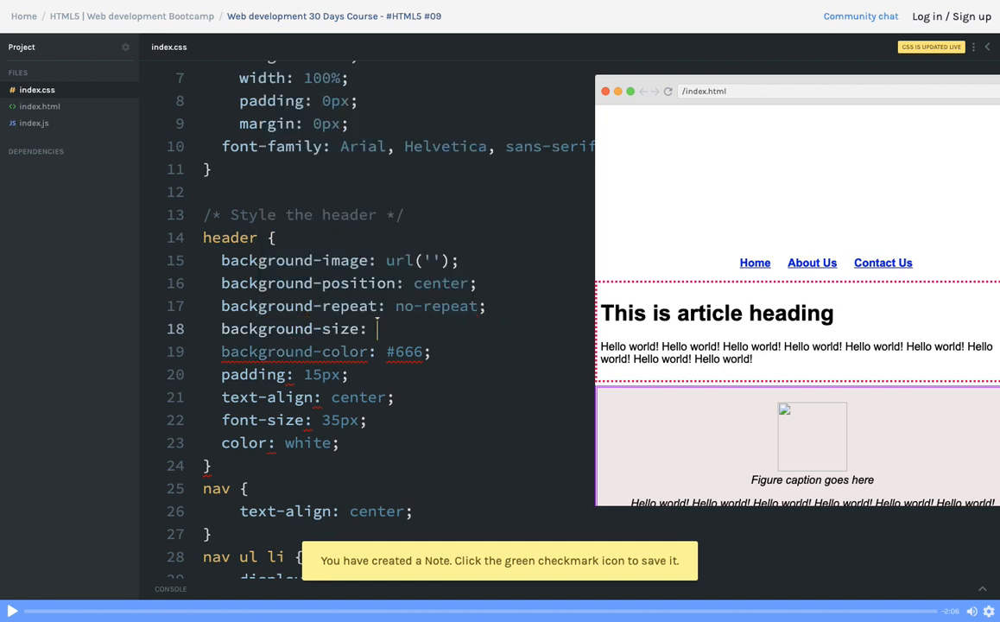
pyautogui.write('cover;')
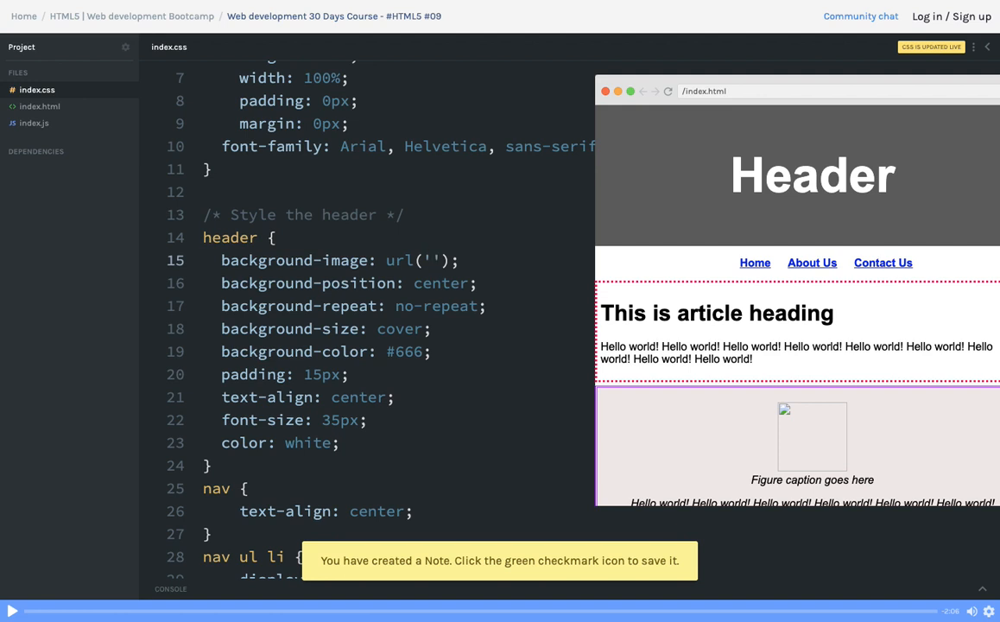
pyautogui.click(432, 259)
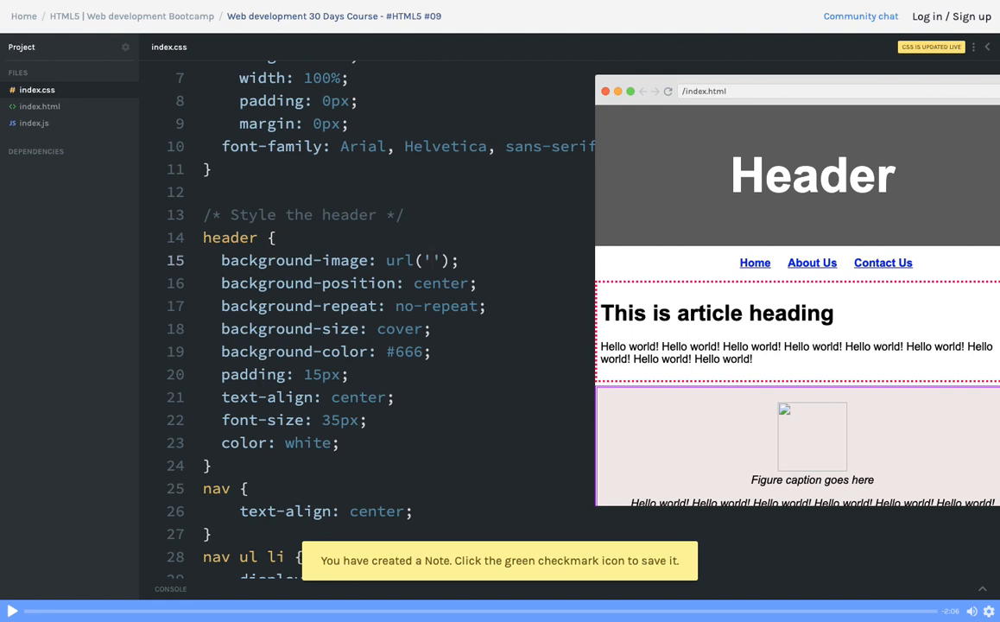
pyautogui.click(432, 259)
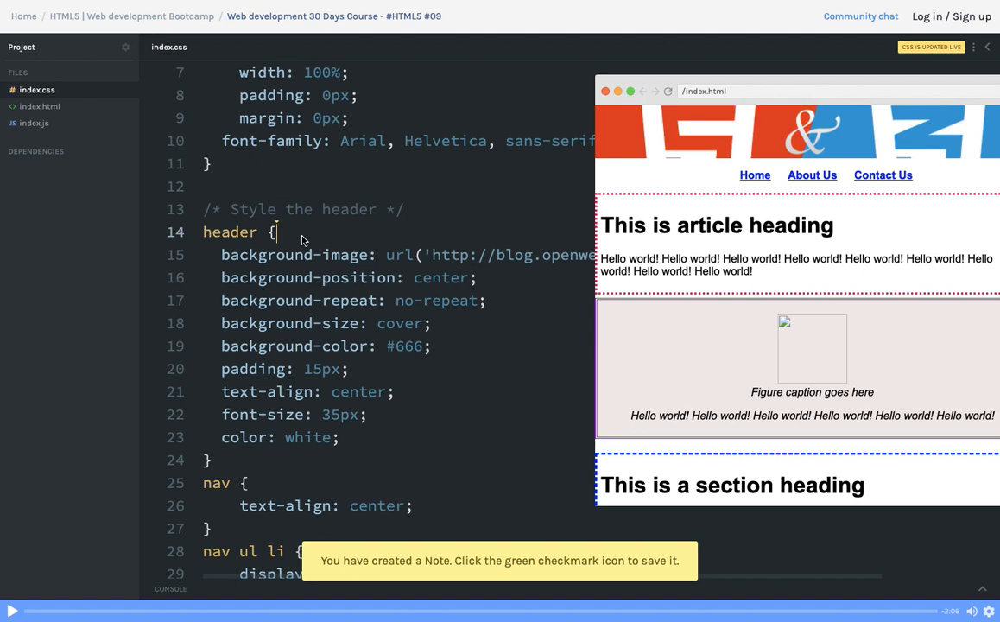
# Step: Add min-height: 300px to the header rule so the HTML5/CSS3 image shows fully
pyautogui.write('min-height:')
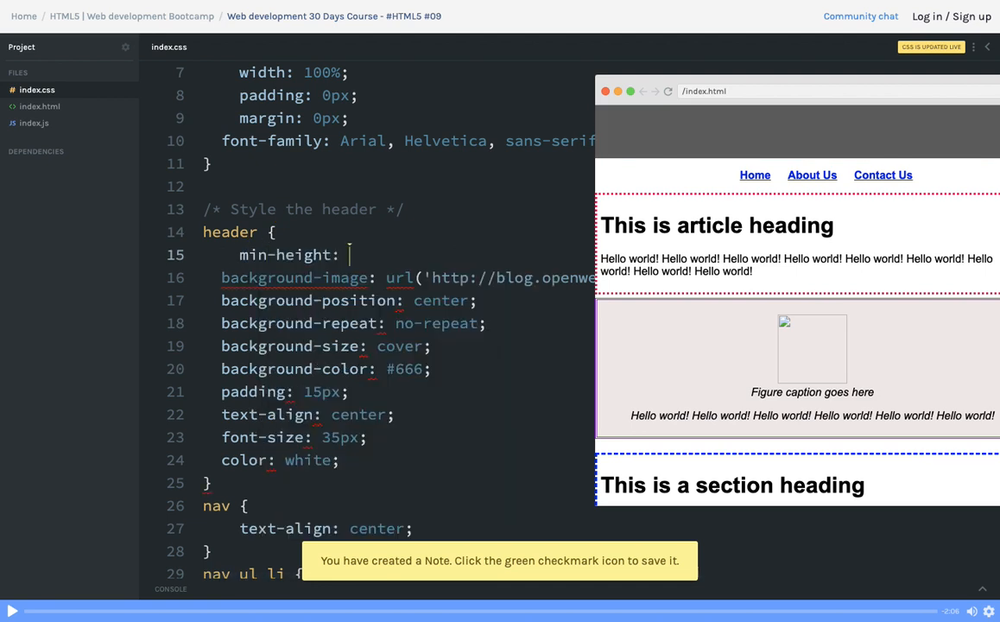
pyautogui.write('300px;')
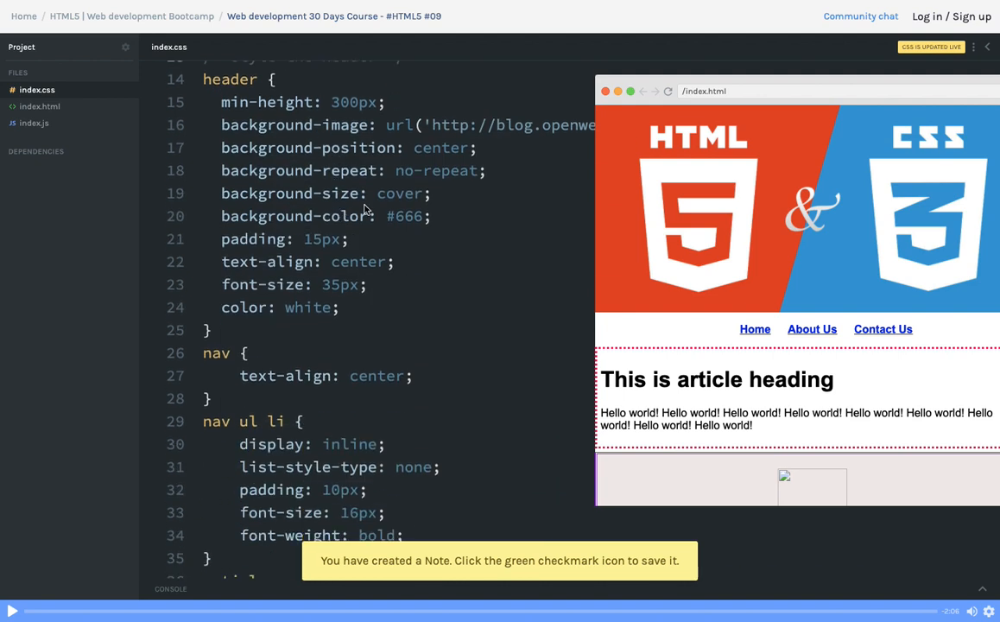
pyautogui.moveTo(663, 275)
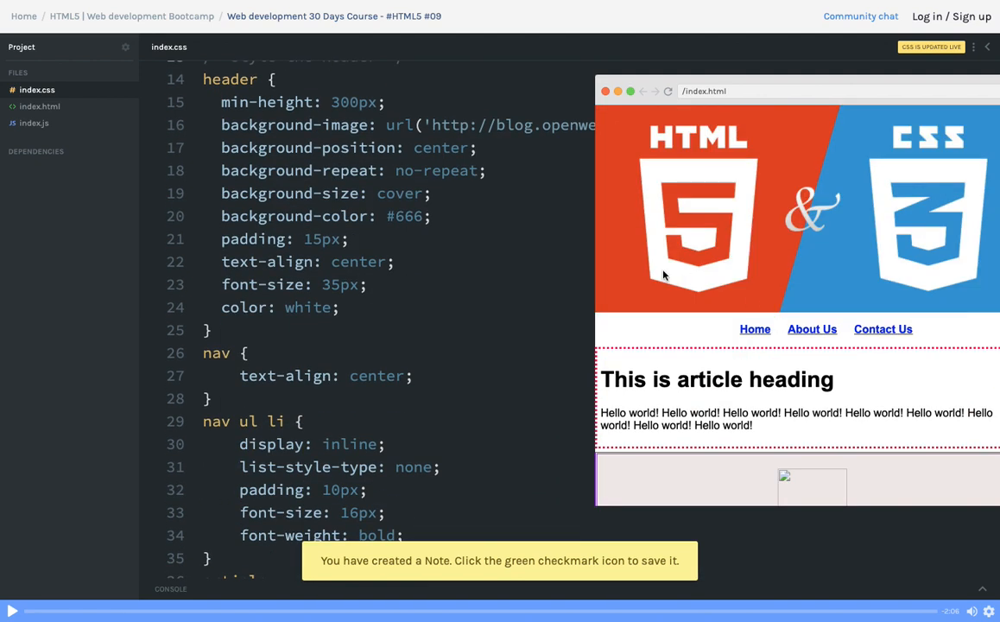